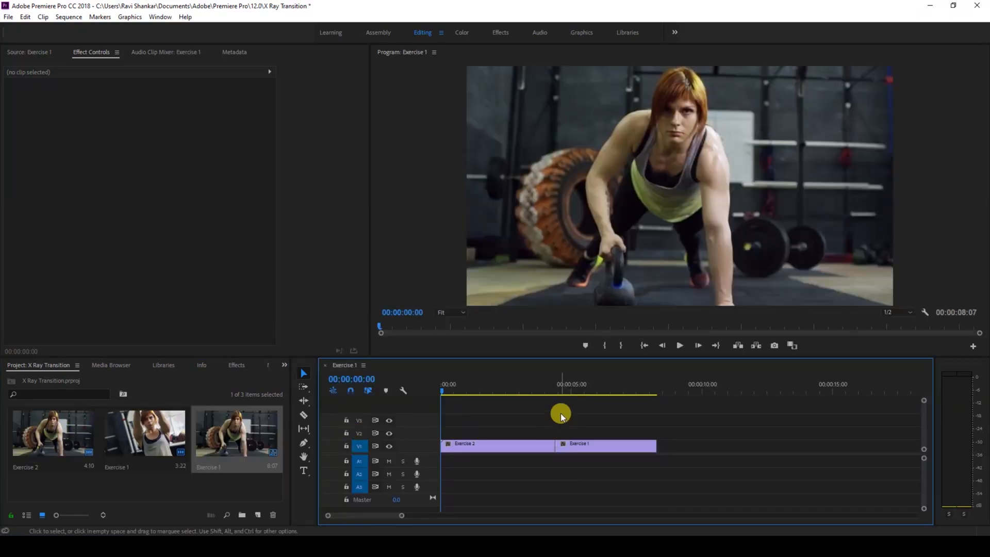
Step: Play the sequence and scrub the playhead to the cut between Exercise 2 and Exercise 1
{"action": "left_click", "coordinate": [698, 346]}
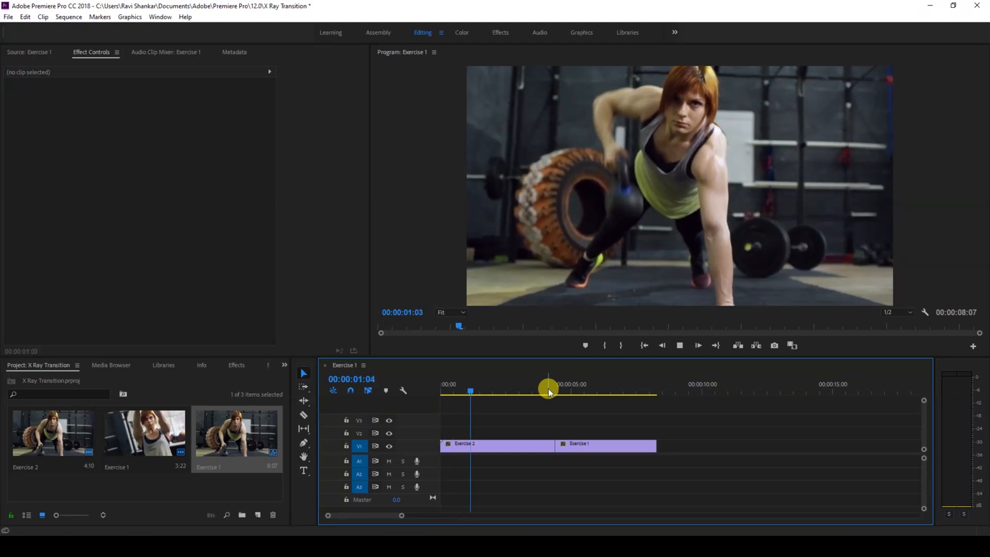
{"action": "left_click_drag", "start_coordinate": [548, 391], "coordinate": [552, 394]}
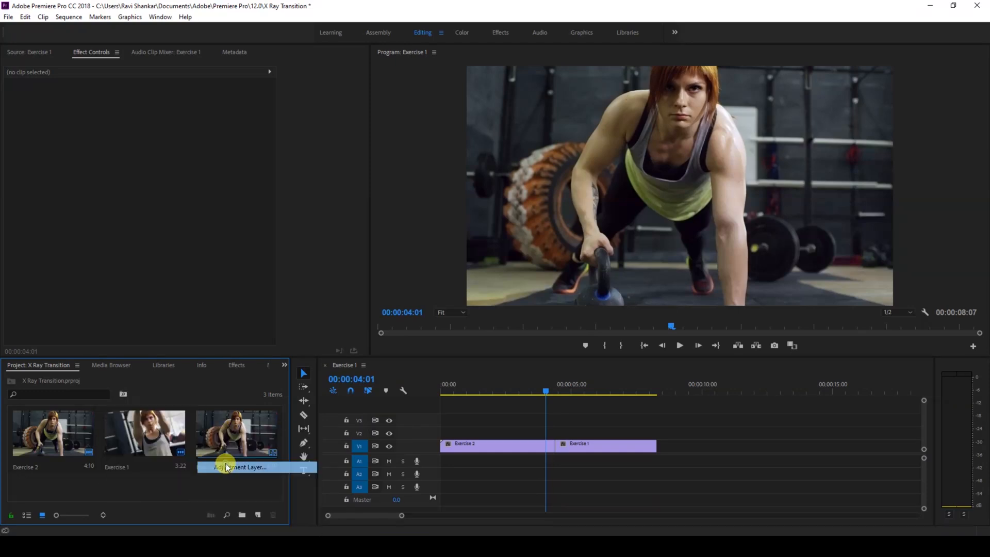
Step: Create a new Adjustment Layer item for the track above the cut
{"action": "left_click", "coordinate": [239, 467]}
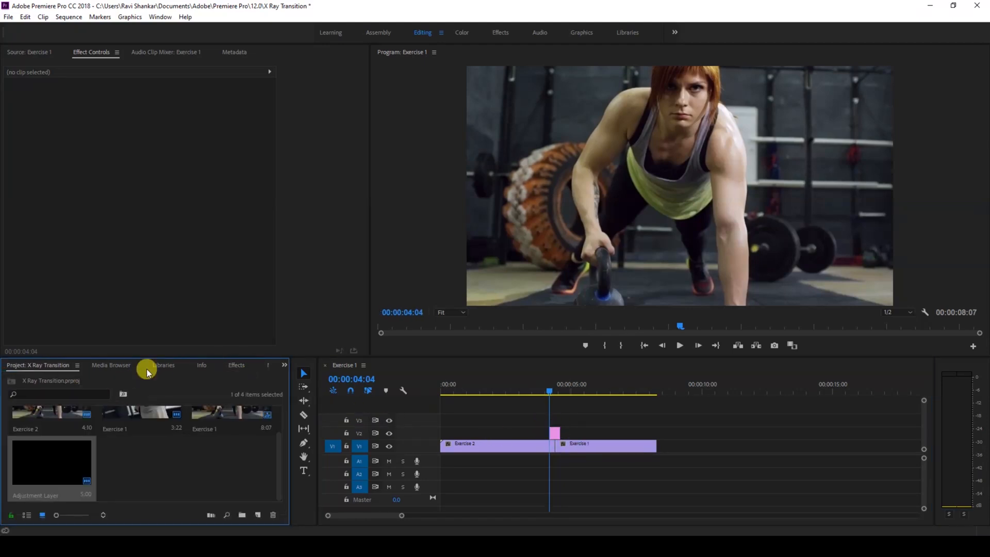
Step: Apply the Invert effect (searched 'invert') to the adjustment layer and scrub around the cut
{"action": "left_click", "coordinate": [235, 365]}
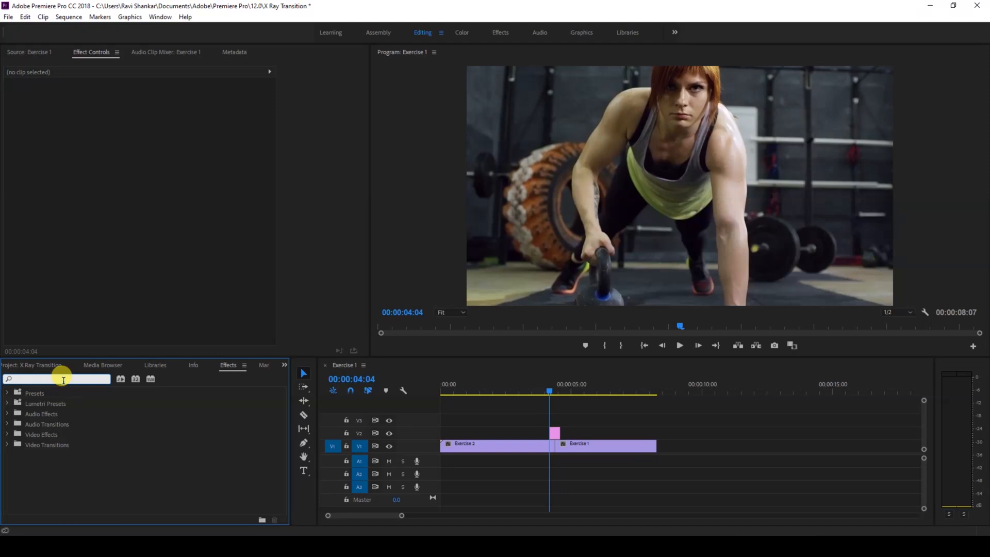
{"action": "type", "text": "invert"}
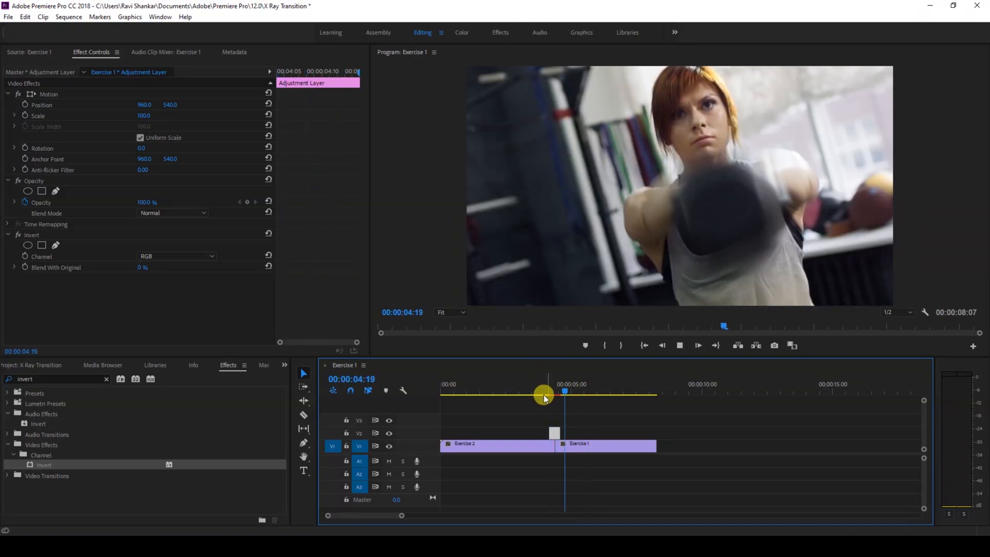
{"action": "left_click_drag", "start_coordinate": [545, 391], "coordinate": [541, 388]}
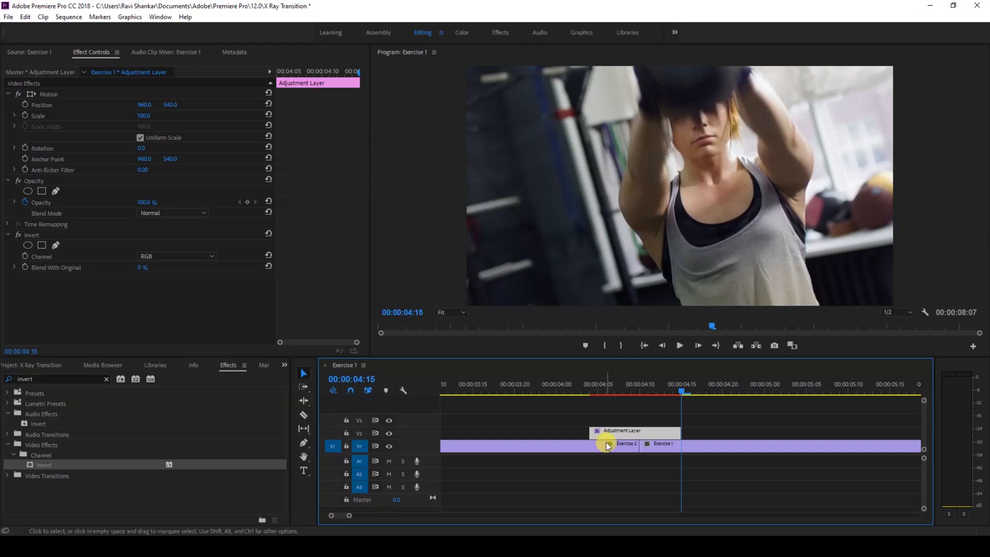
Step: Extend the adjustment layer earlier and later around the cut, then begin slicing it
{"action": "left_click_drag", "start_coordinate": [607, 444], "coordinate": [528, 432]}
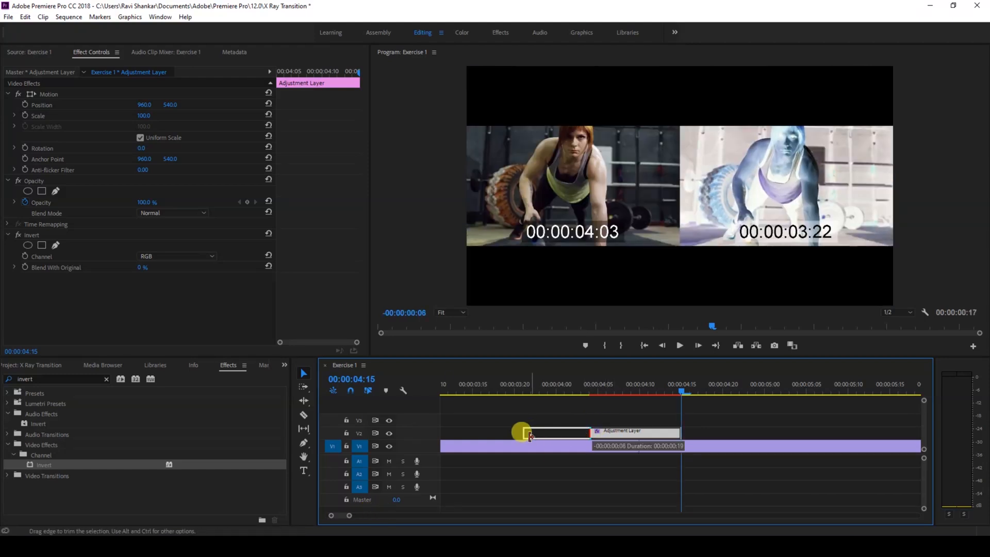
{"action": "left_click_drag", "start_coordinate": [529, 436], "coordinate": [714, 430]}
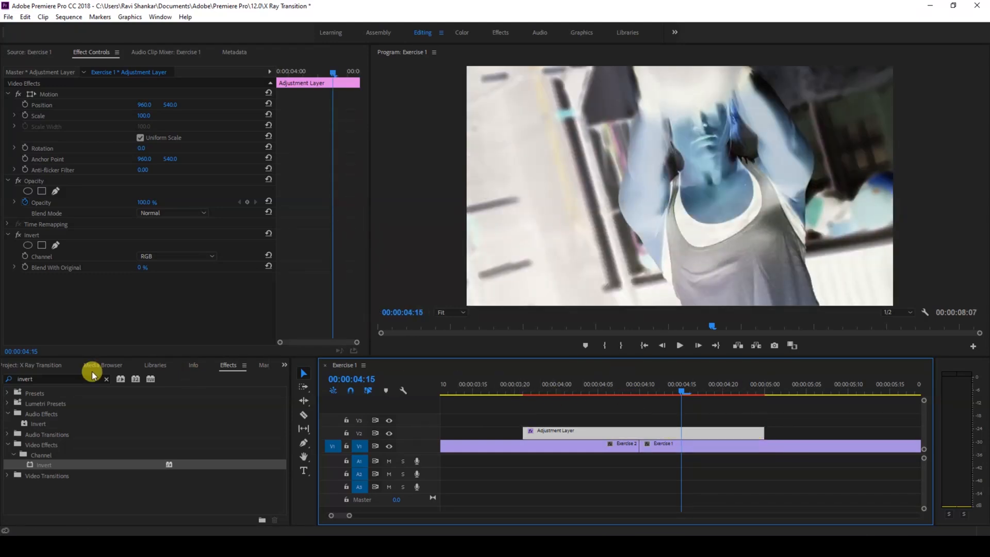
{"action": "left_click", "coordinate": [304, 416]}
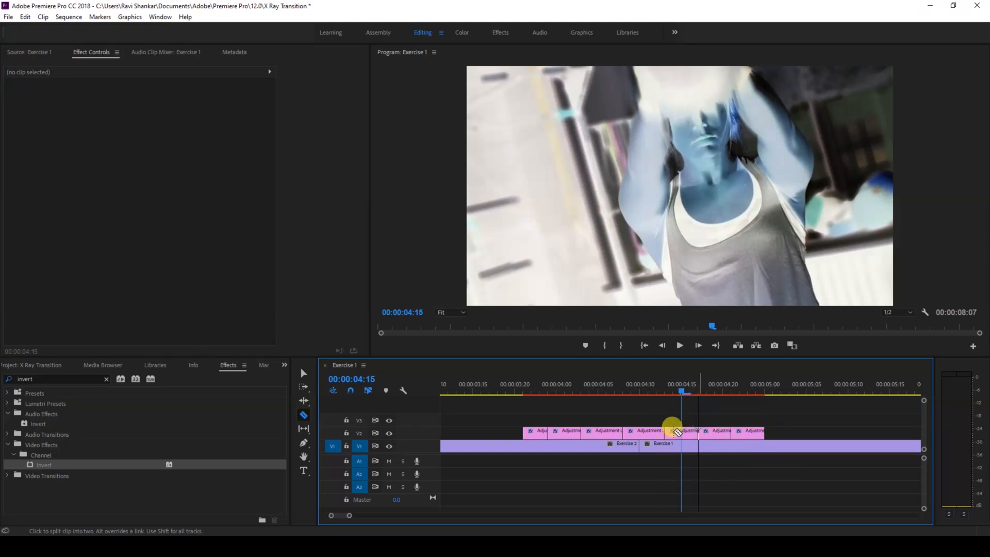
Step: Split the adjustment layer again, zoom out the timeline, and scrub through the flashes
{"action": "left_click", "coordinate": [719, 432]}
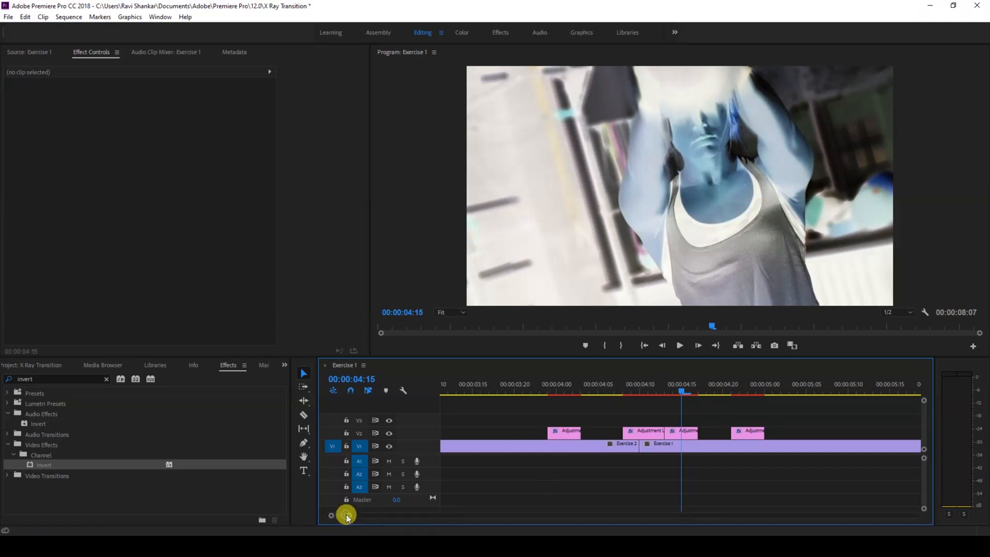
{"action": "left_click_drag", "start_coordinate": [345, 514], "coordinate": [391, 515]}
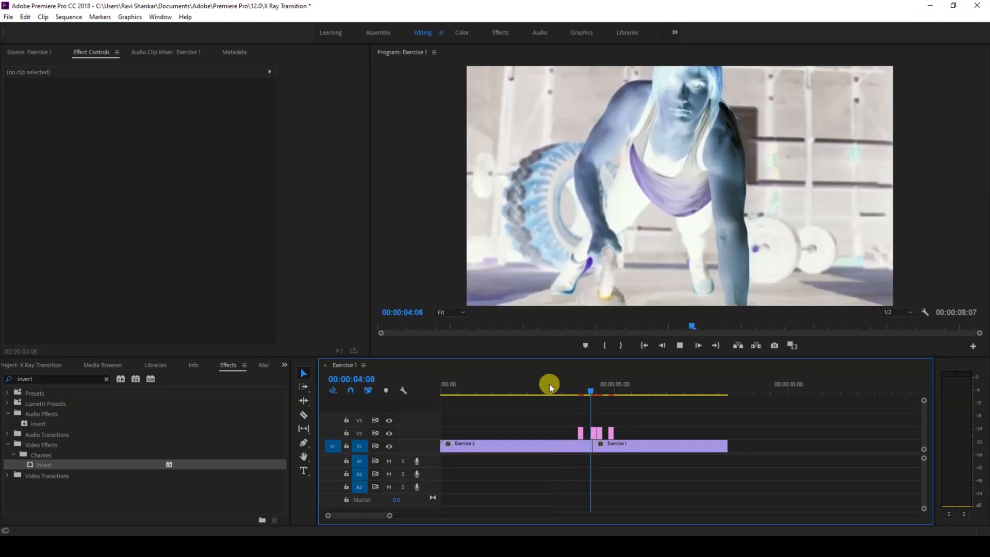
{"action": "left_click_drag", "start_coordinate": [591, 390], "coordinate": [566, 390]}
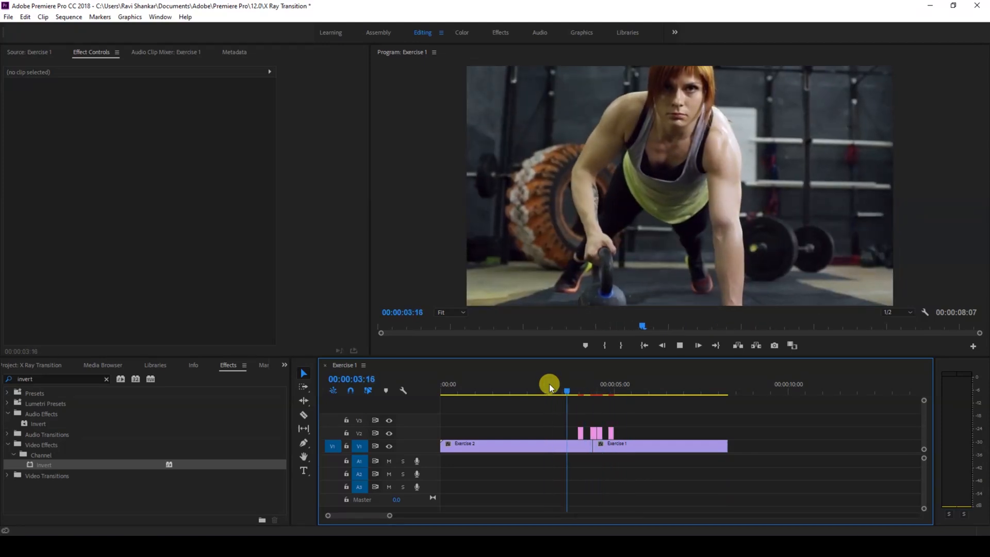
{"action": "left_click_drag", "start_coordinate": [548, 385], "coordinate": [568, 385]}
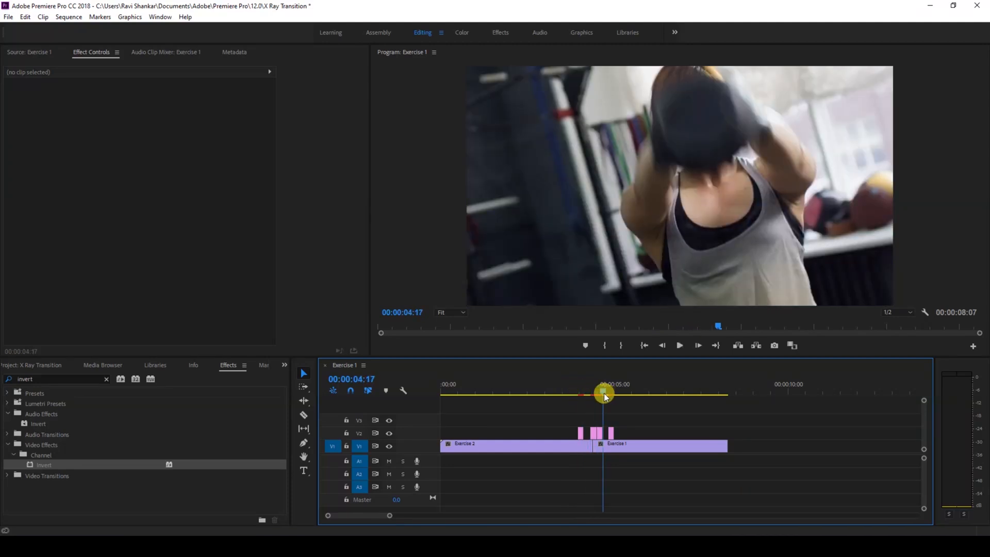
{"action": "left_click_drag", "start_coordinate": [603, 393], "coordinate": [592, 393]}
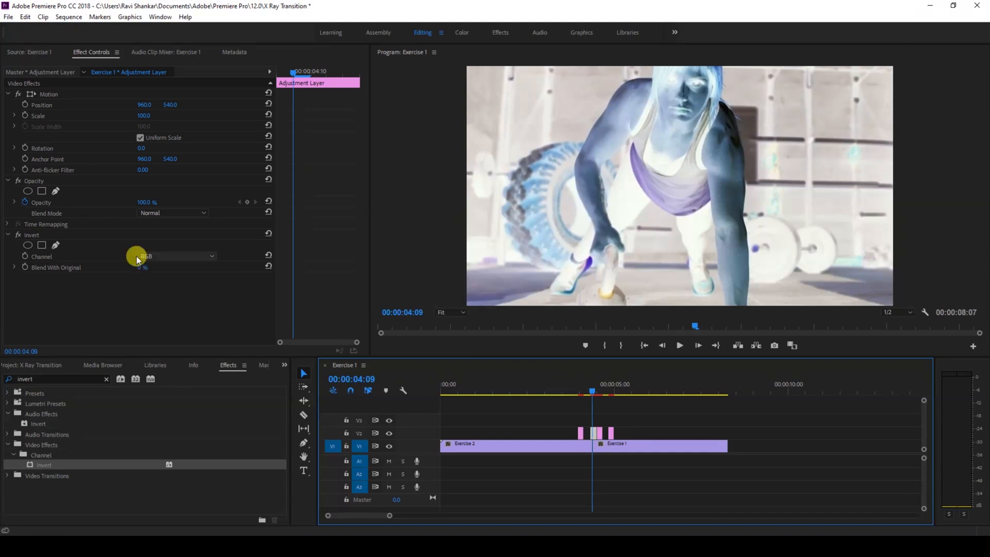
Step: Set the Invert channel on the first slices to Green, Saturation, another channel, and Green
{"action": "left_click", "coordinate": [176, 257]}
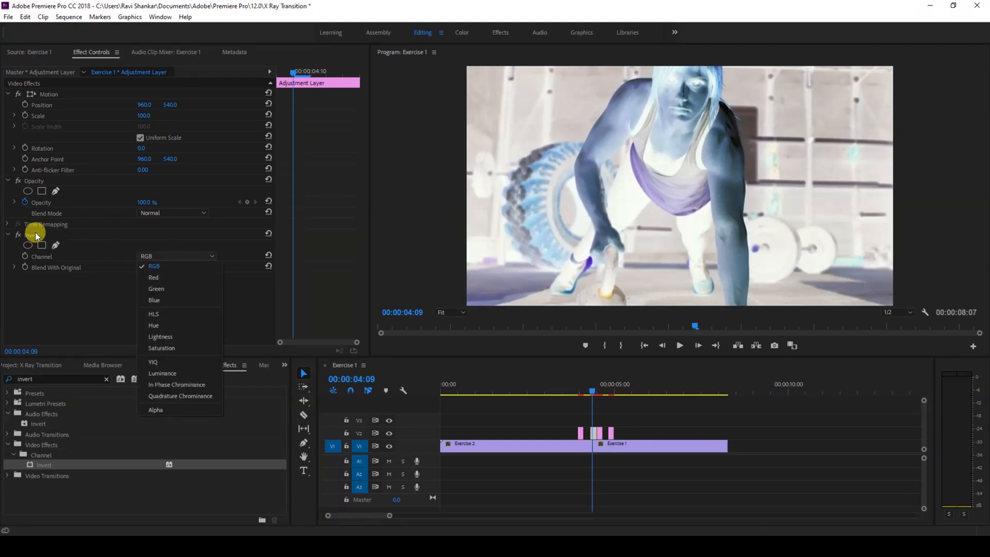
{"action": "left_click", "coordinate": [156, 288]}
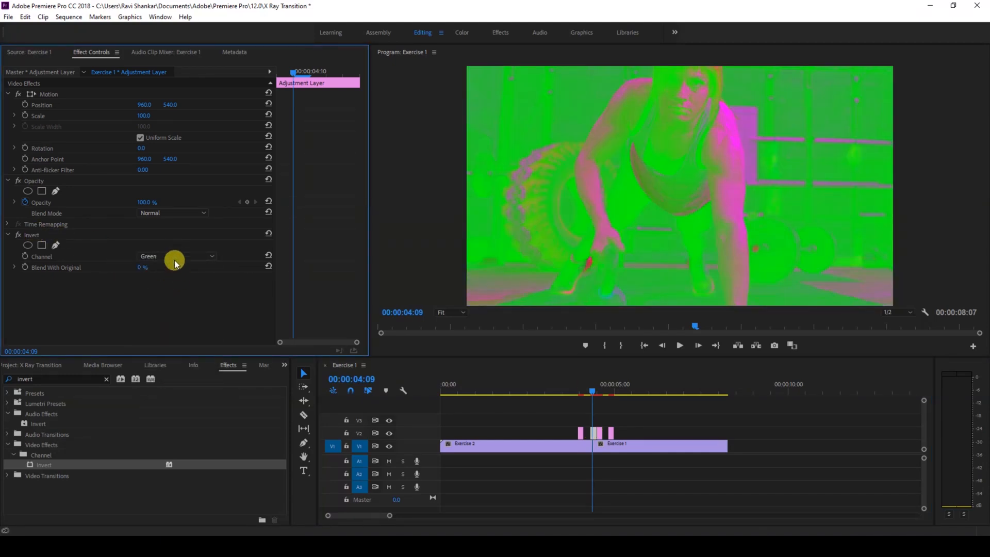
{"action": "left_click", "coordinate": [180, 256]}
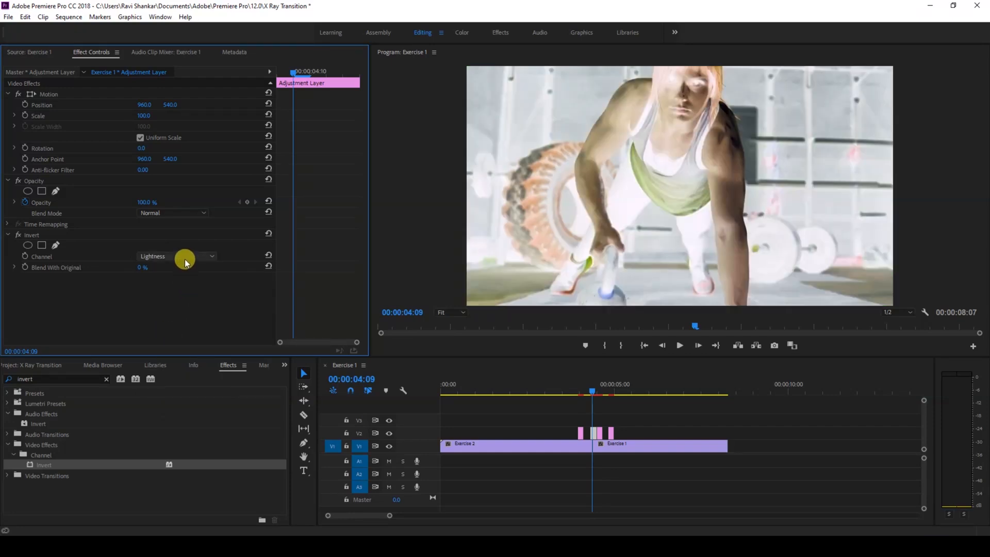
{"action": "left_click", "coordinate": [176, 256]}
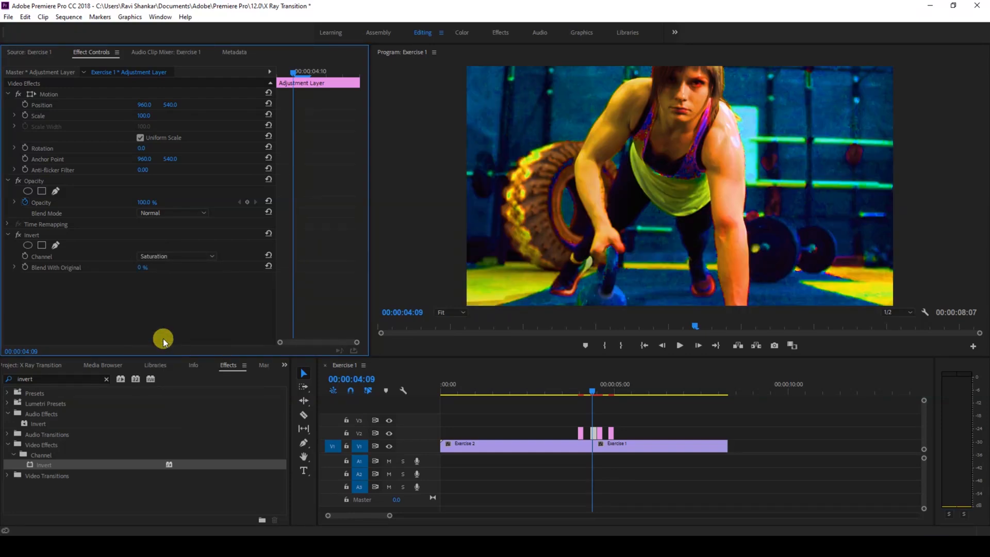
{"action": "mouse_move", "coordinate": [818, 87]}
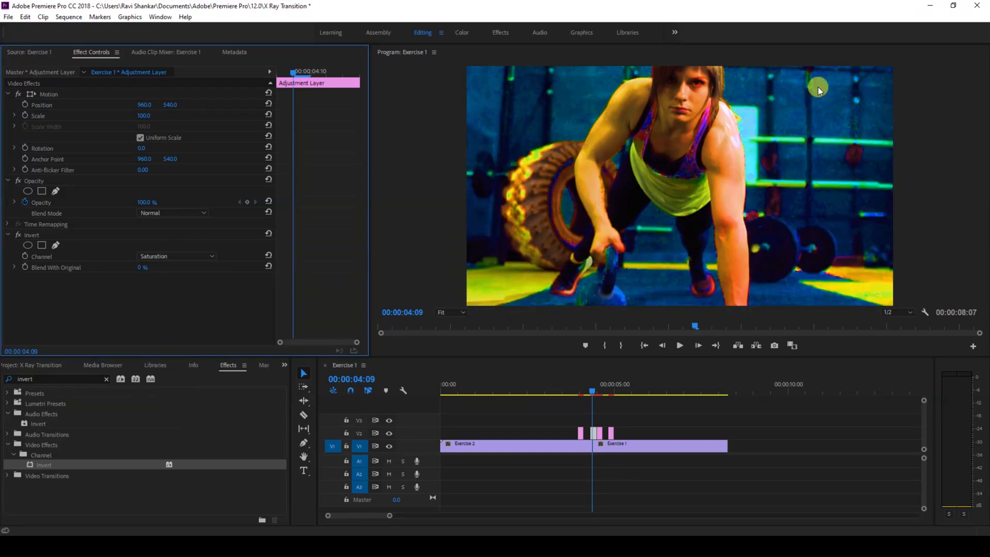
{"action": "left_click", "coordinate": [177, 256]}
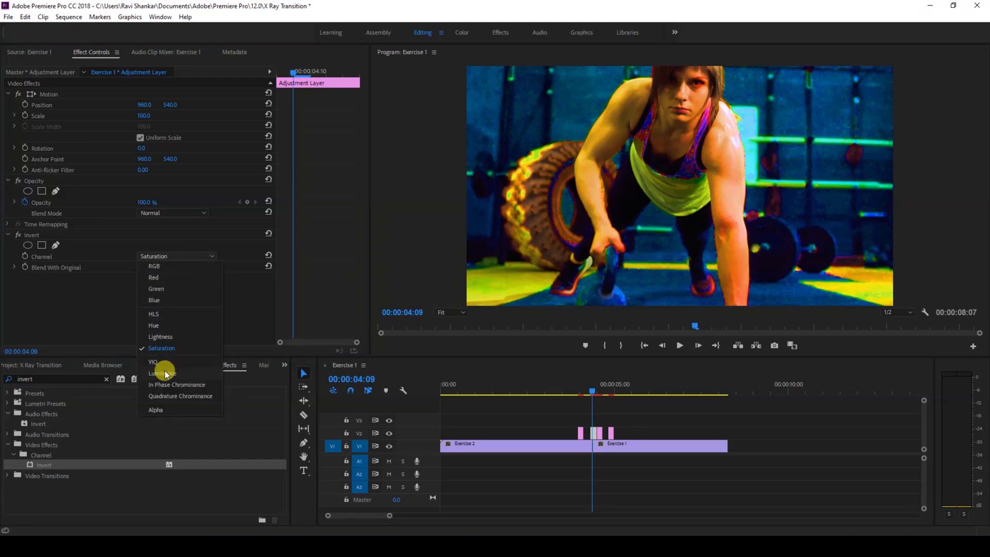
{"action": "left_click", "coordinate": [152, 361]}
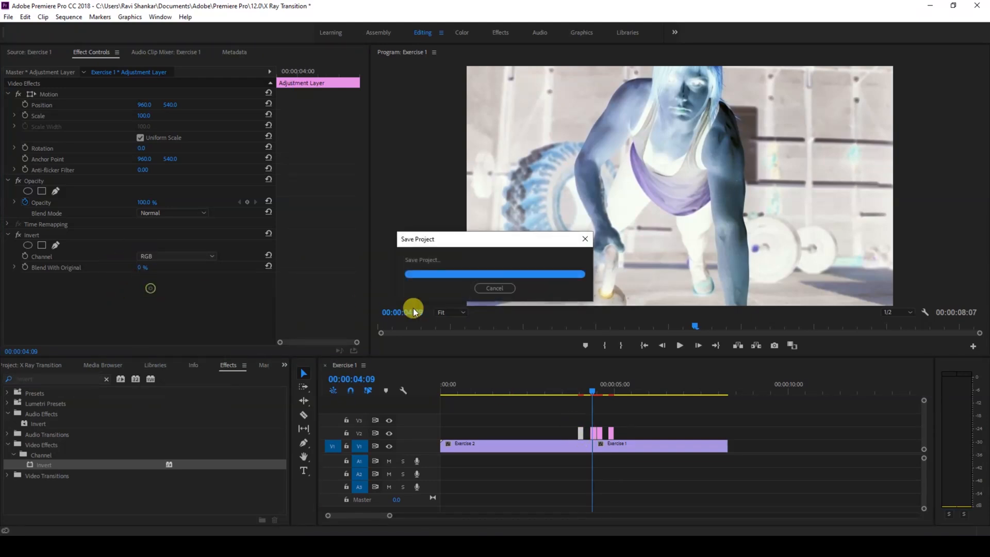
{"action": "left_click", "coordinate": [176, 255]}
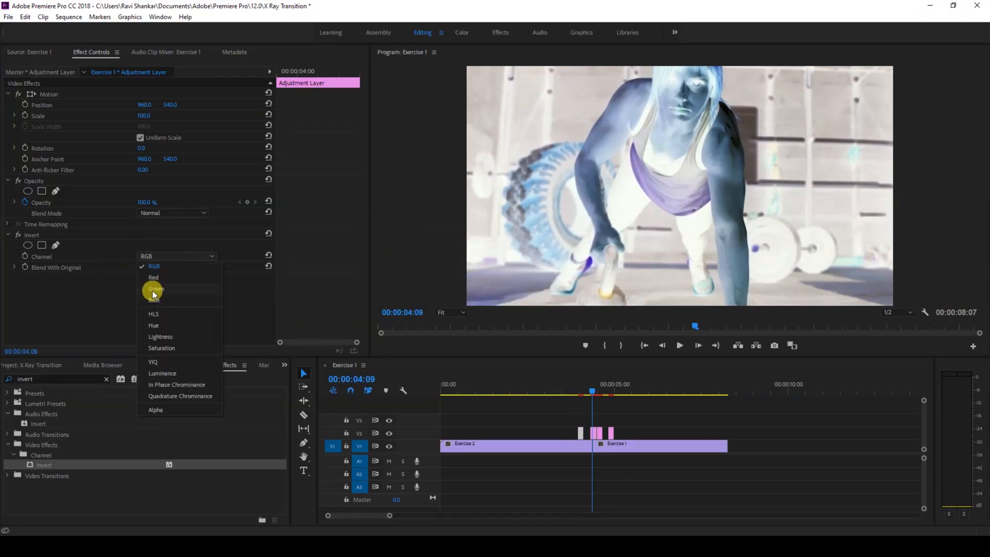
{"action": "left_click", "coordinate": [155, 289]}
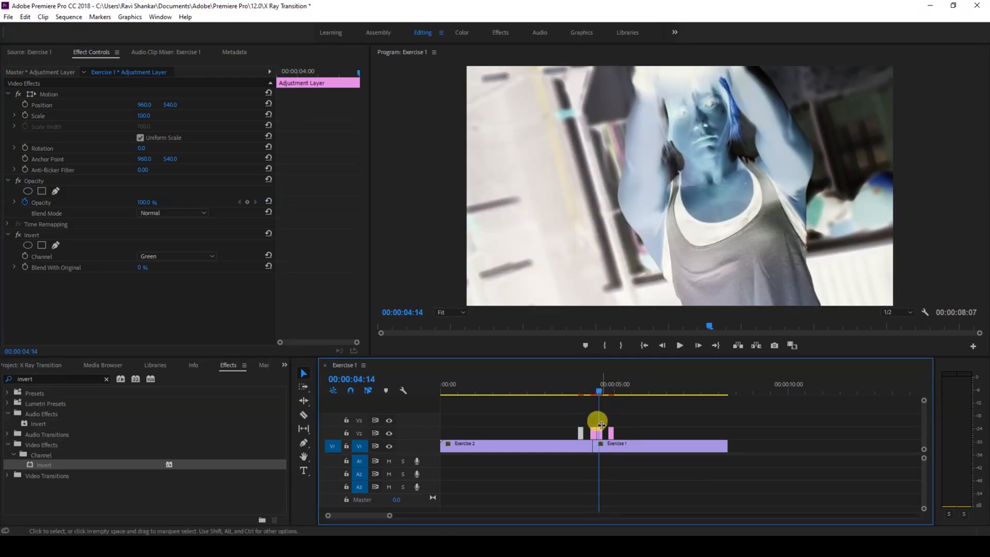
Step: Set Invert channels on the remaining slices, the last one inverting HLS
{"action": "left_click", "coordinate": [177, 256]}
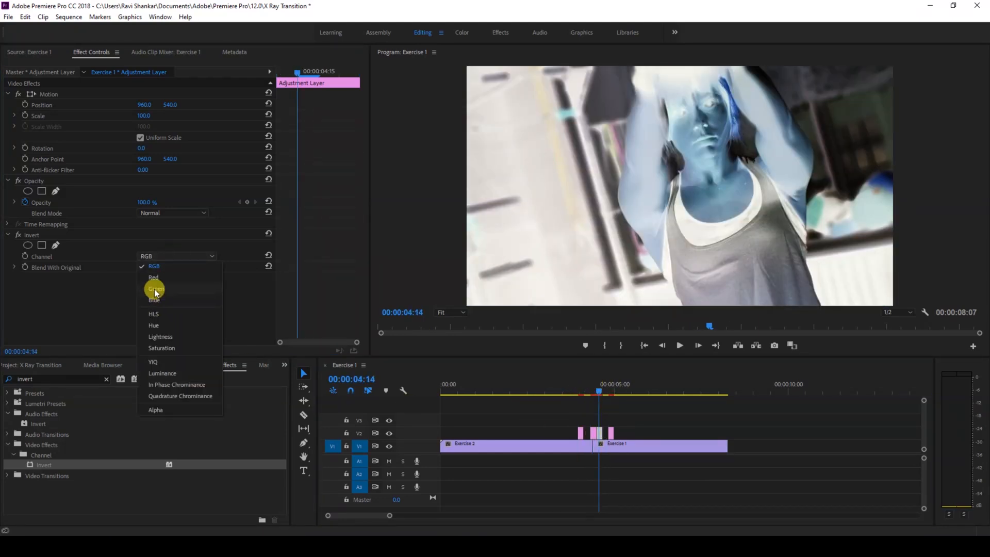
{"action": "left_click", "coordinate": [154, 300]}
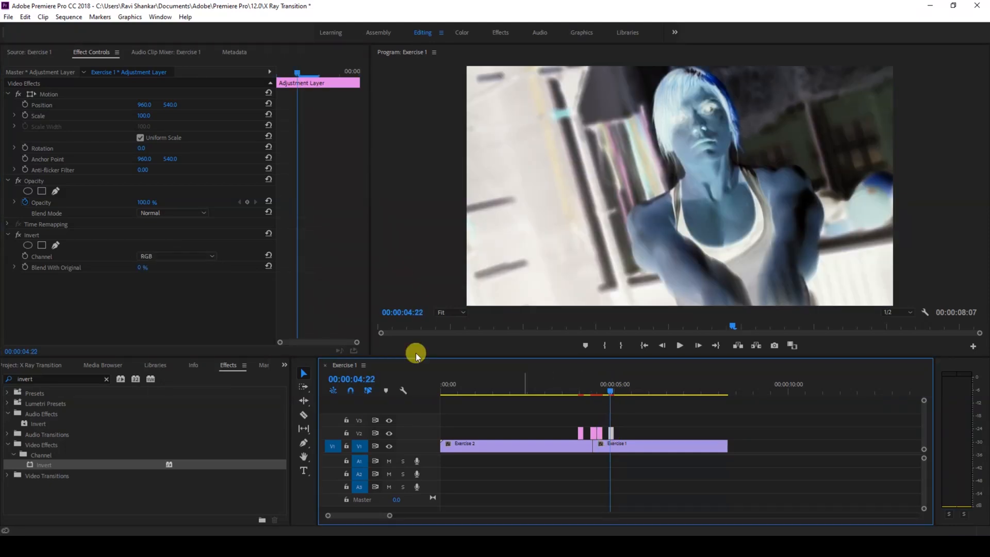
{"action": "left_click", "coordinate": [177, 256]}
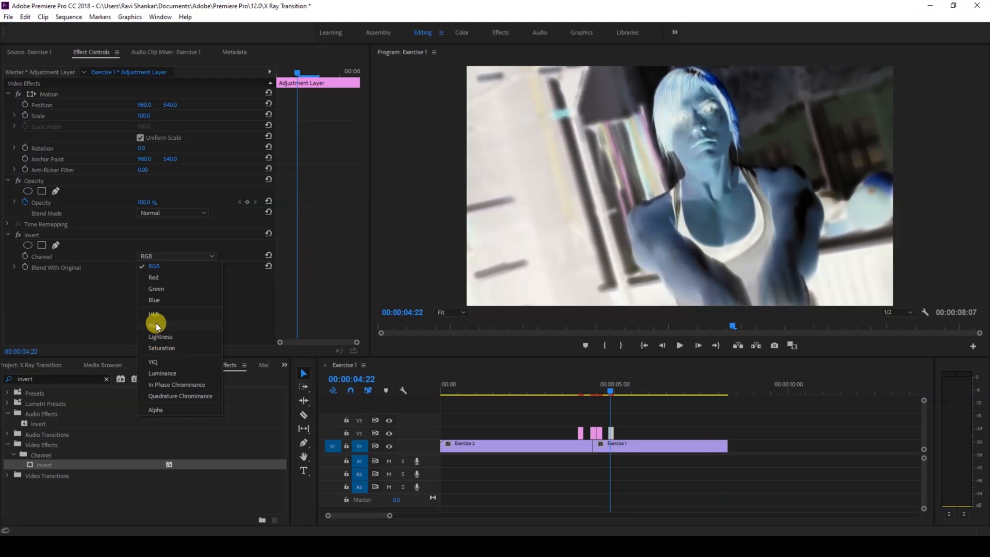
{"action": "left_click", "coordinate": [154, 315]}
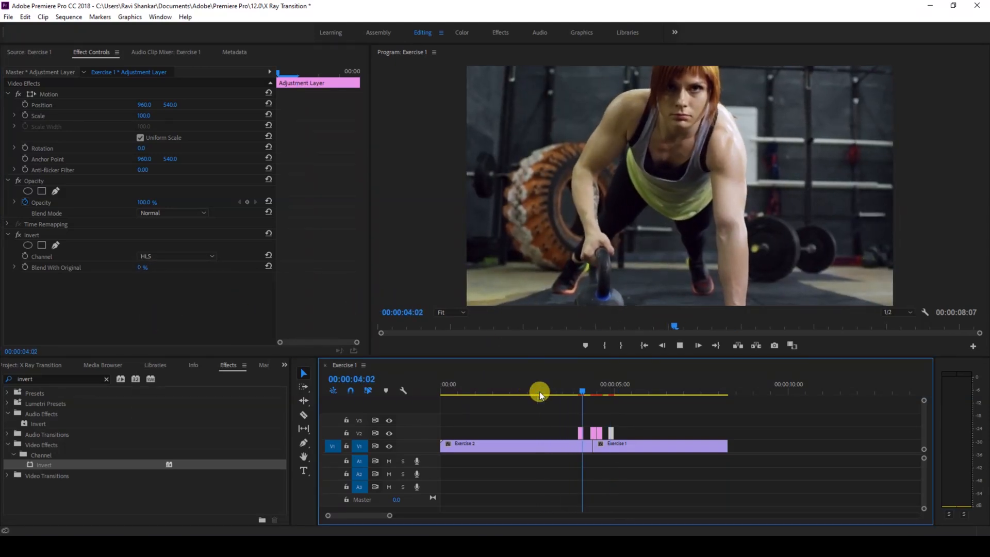
Step: Scrub and play through the multi-channel flicker transition
{"action": "left_click_drag", "start_coordinate": [581, 392], "coordinate": [554, 391]}
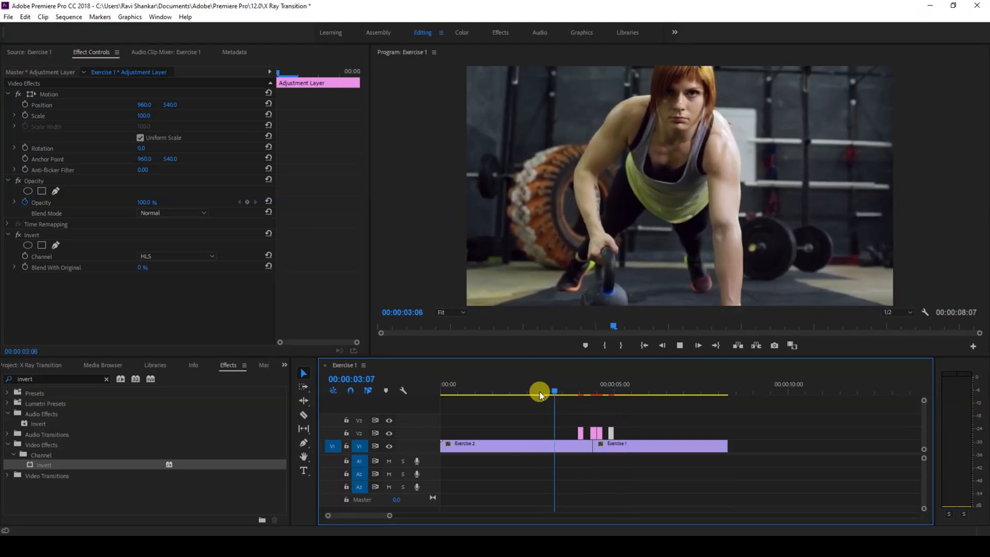
{"action": "left_click_drag", "start_coordinate": [539, 392], "coordinate": [621, 391]}
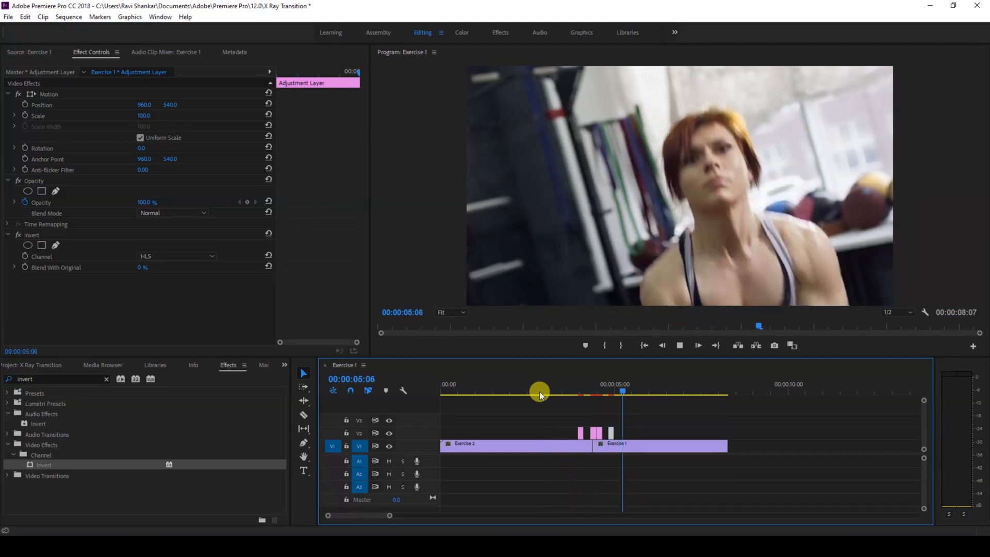
{"action": "left_click", "coordinate": [697, 345]}
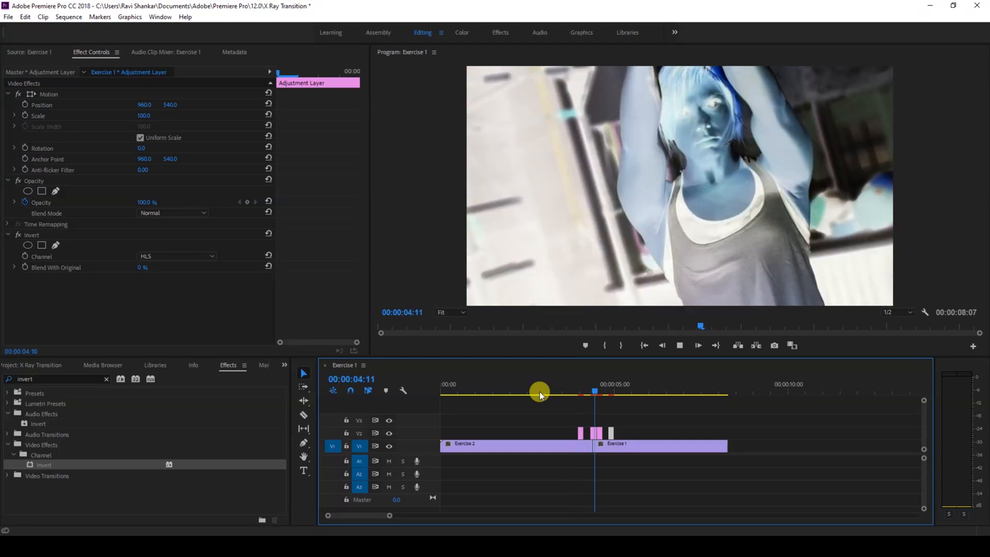
{"action": "left_click_drag", "start_coordinate": [594, 391], "coordinate": [541, 391]}
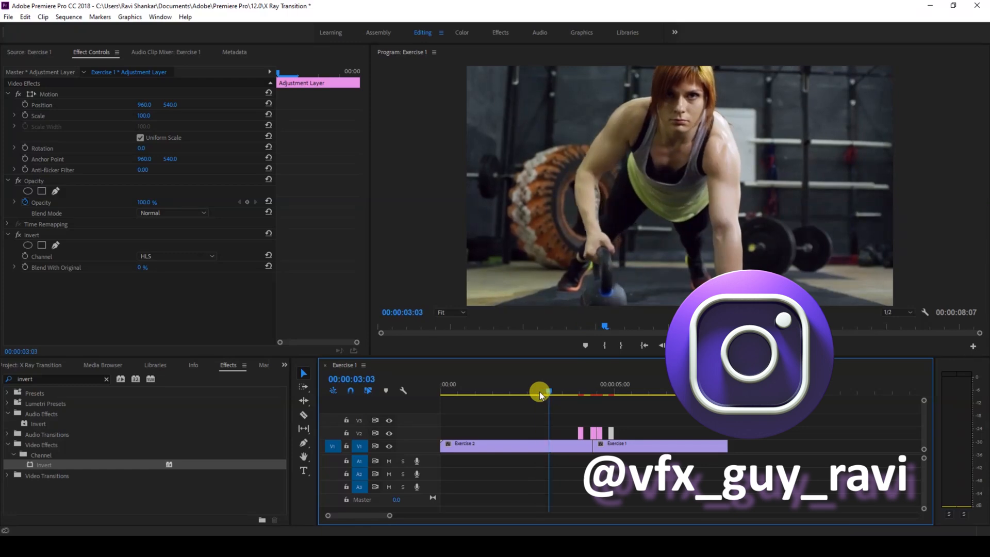
{"action": "left_click_drag", "start_coordinate": [540, 391], "coordinate": [621, 391]}
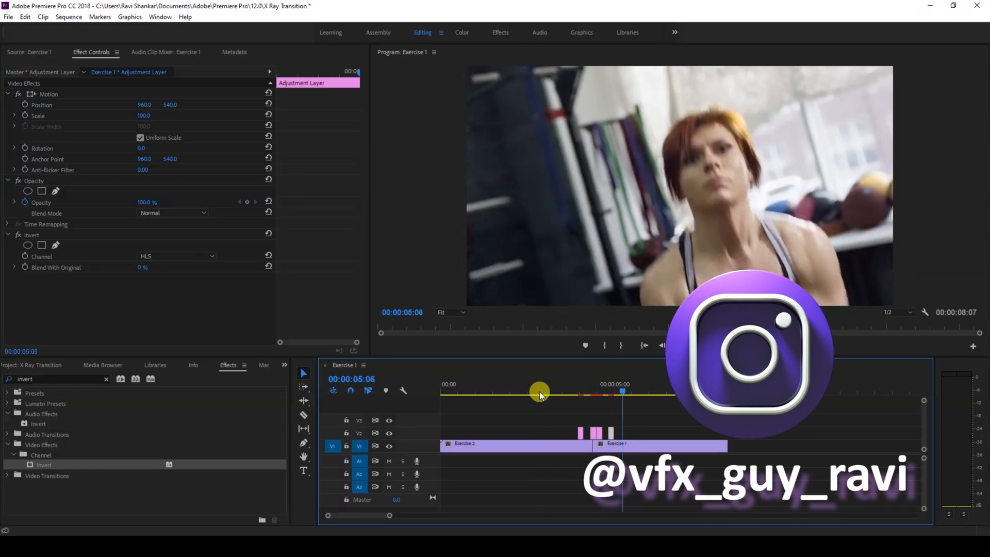